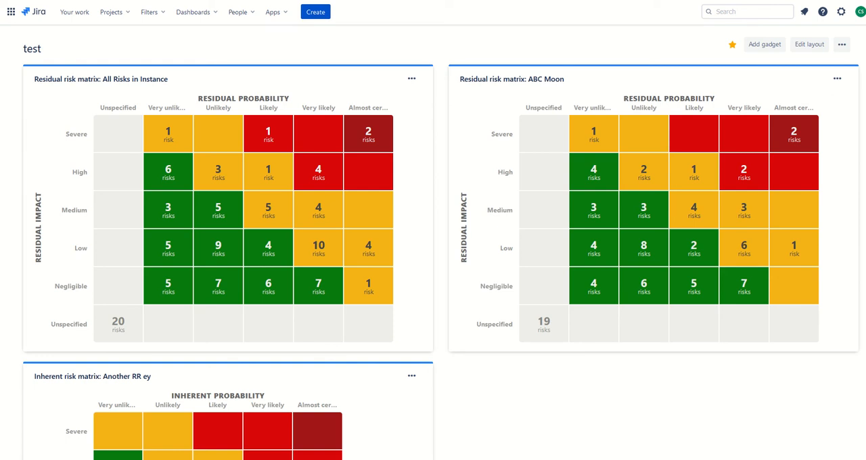
pyautogui.moveTo(274, 12)
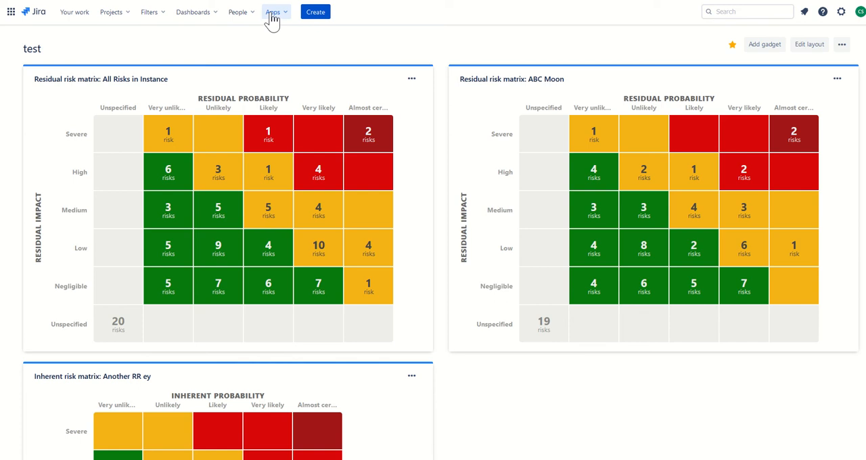
# Step: Bring up the Apps menu listing installed apps from the top navigation
pyautogui.click(274, 10)
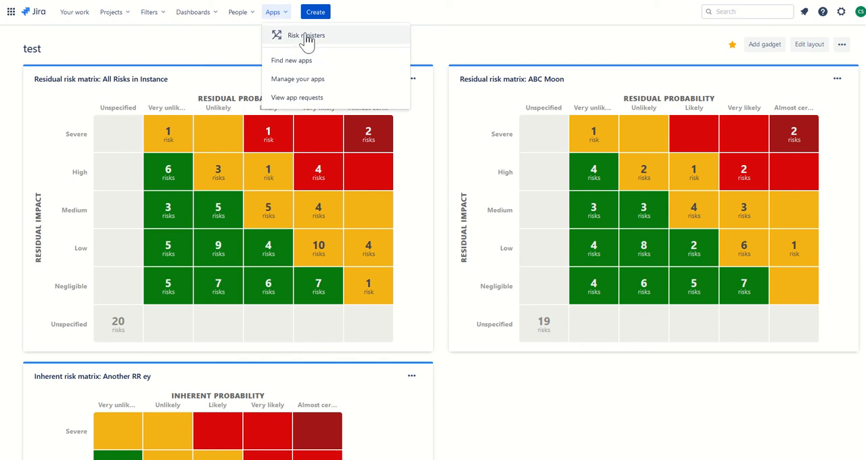
# Step: Show the Risk registers overview, try a name search for 'riskar', then clear it to list all
pyautogui.click(305, 35)
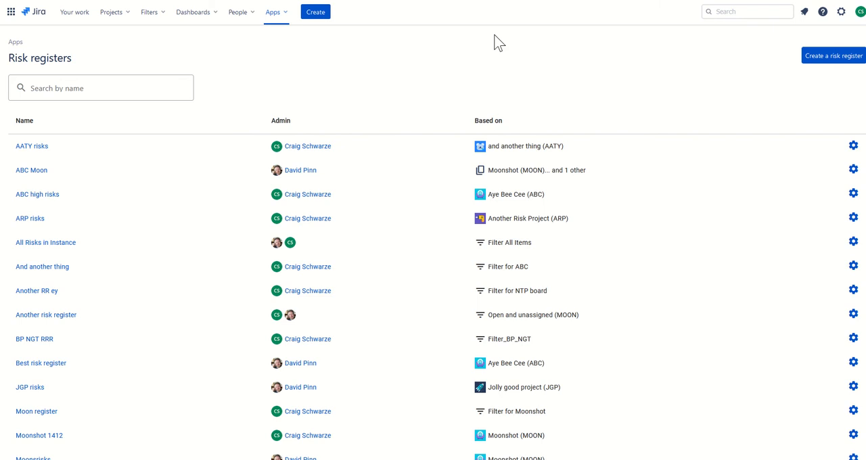
pyautogui.moveTo(67, 183)
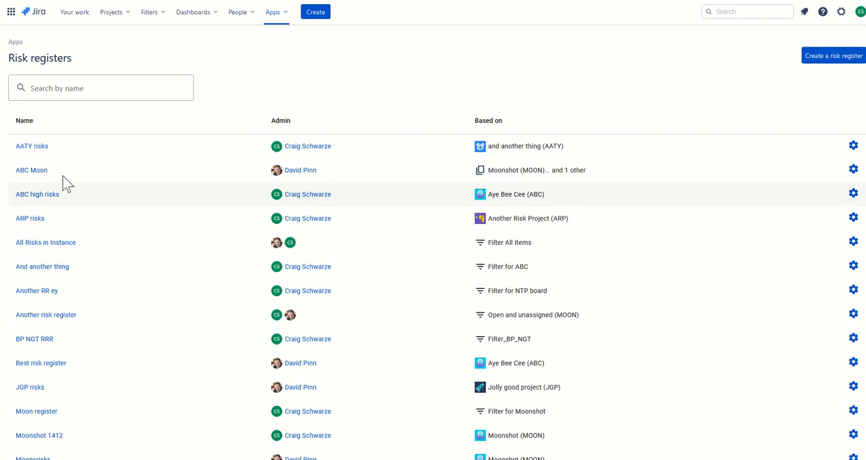
pyautogui.moveTo(32, 146)
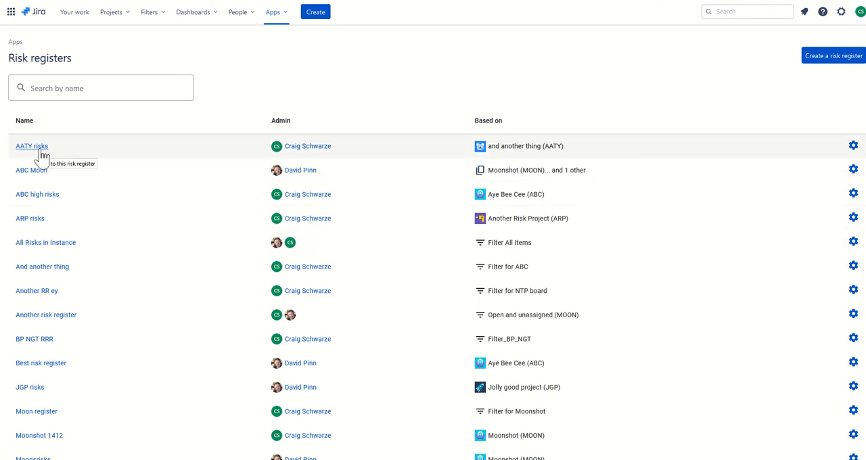
pyautogui.moveTo(73, 383)
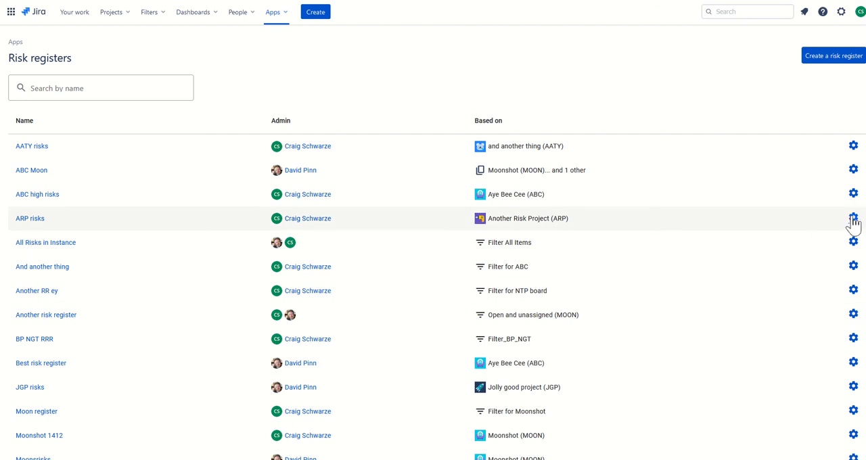
pyautogui.click(101, 87)
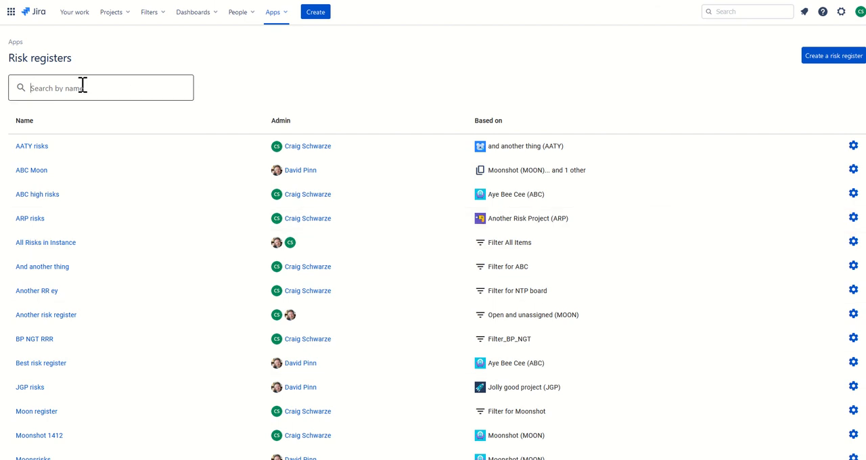
pyautogui.write('risk')
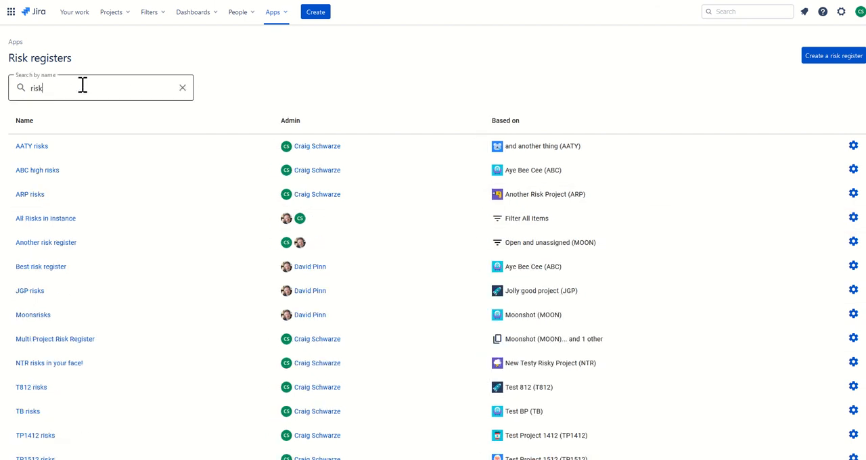
pyautogui.write('ar')
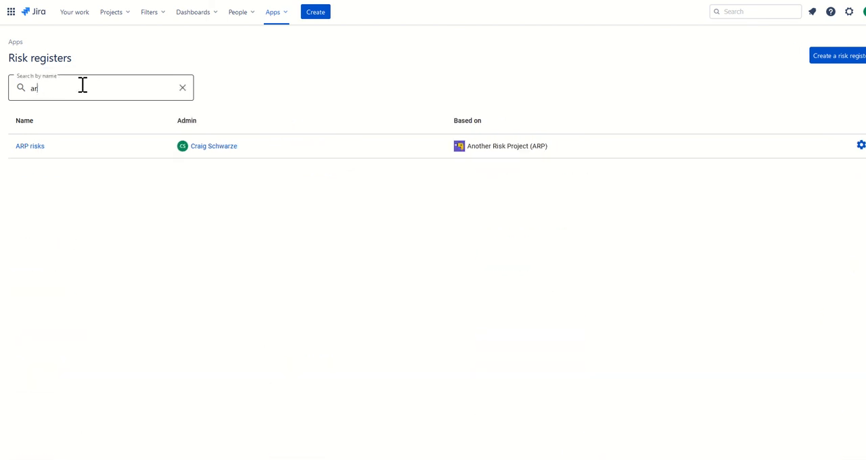
pyautogui.click(181, 88)
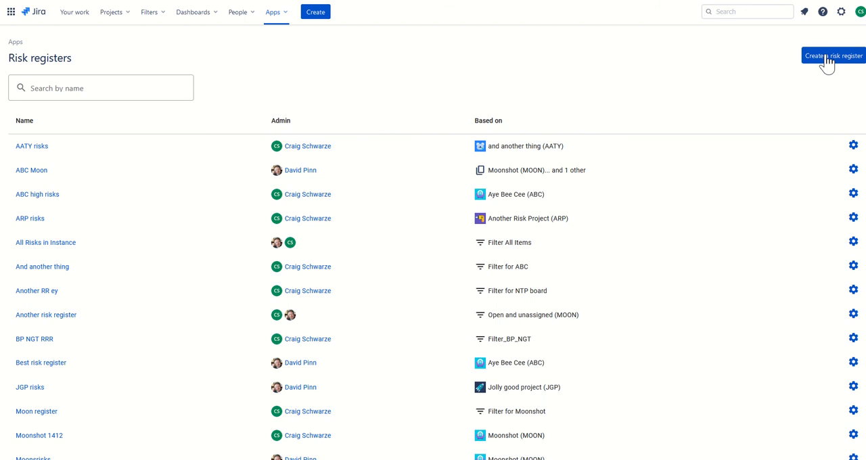
# Step: Start the Create a risk register wizard showing the basis options
pyautogui.click(833, 55)
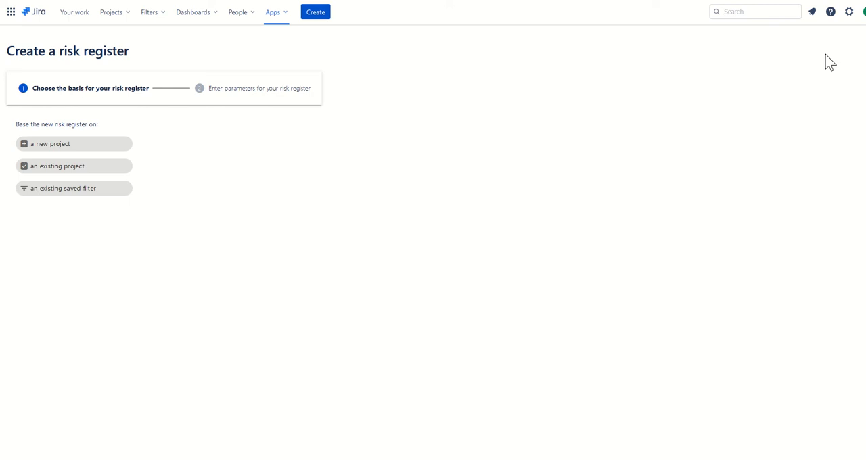
pyautogui.moveTo(98, 113)
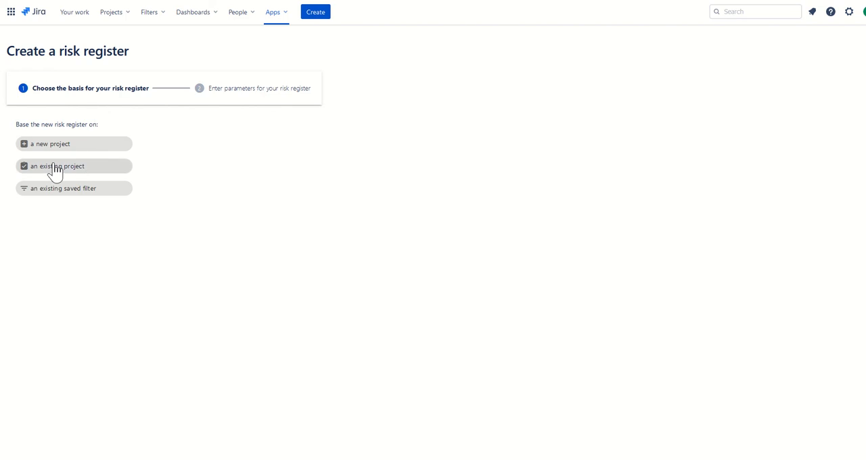
pyautogui.moveTo(75, 171)
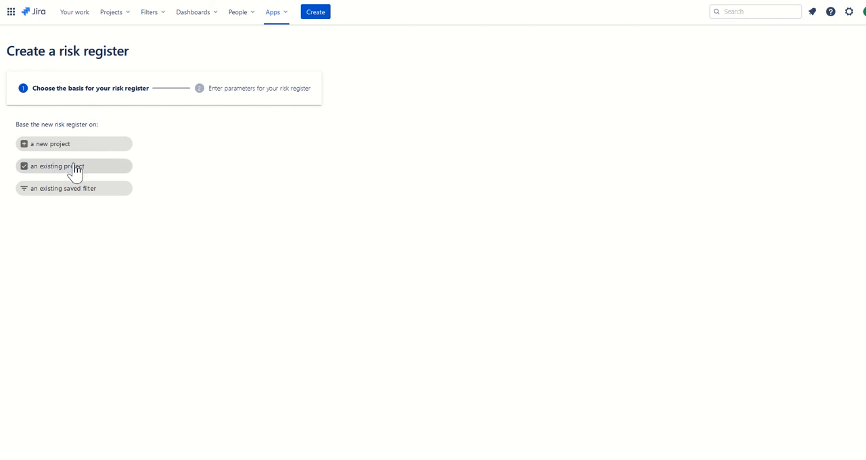
pyautogui.moveTo(46, 206)
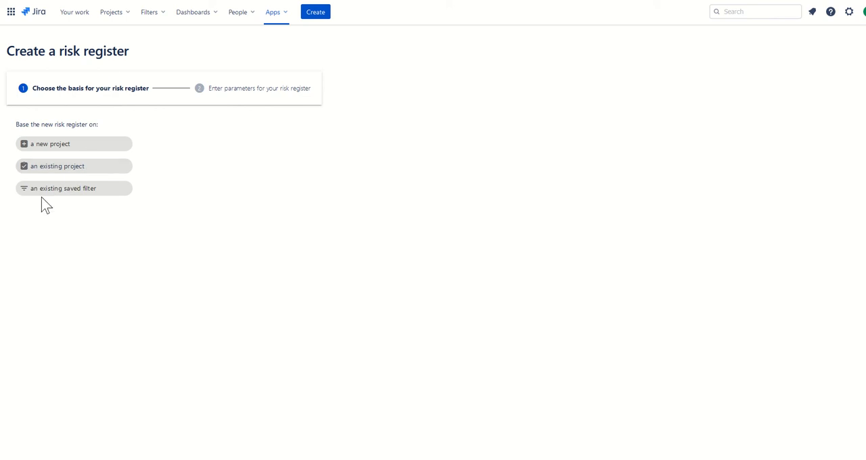
pyautogui.moveTo(128, 225)
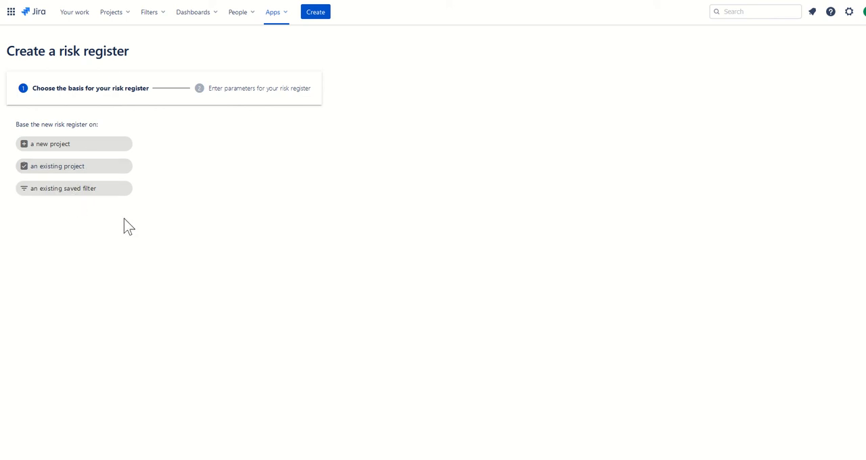
pyautogui.moveTo(114, 196)
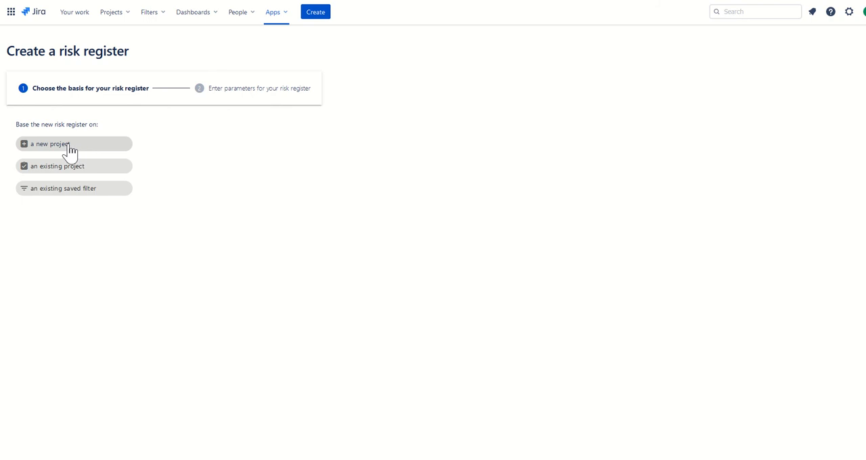
# Step: Create a register on a new project named 'Test Project' with key TP
pyautogui.click(73, 143)
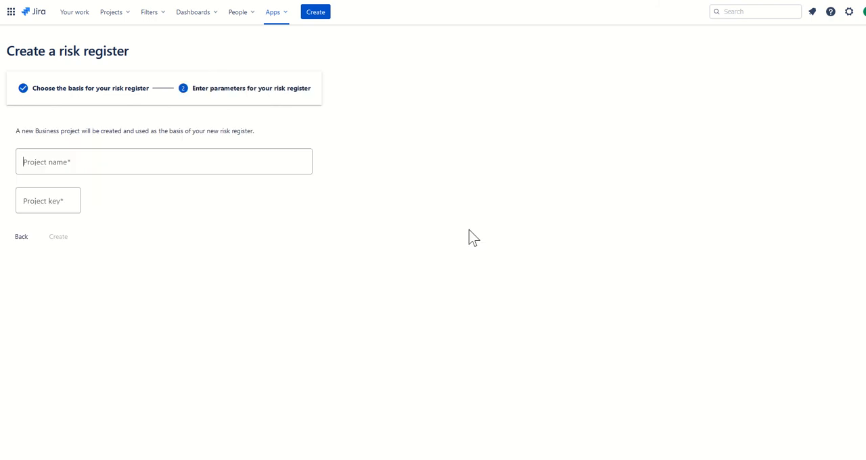
pyautogui.moveTo(471, 234)
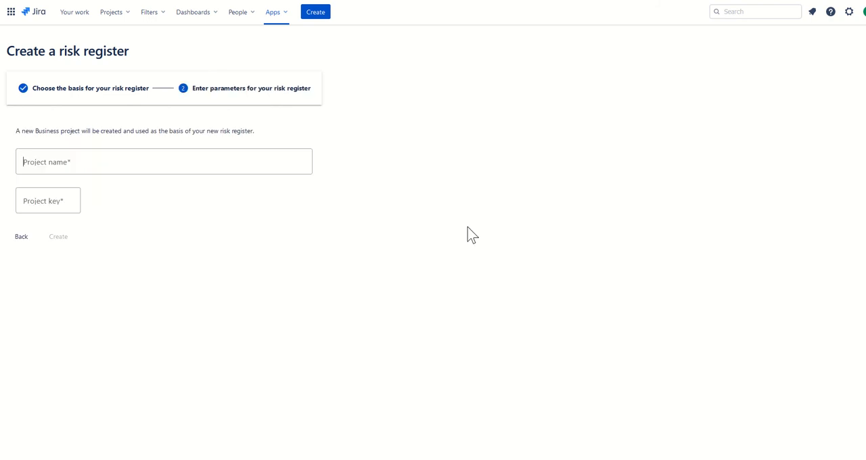
pyautogui.click(162, 161)
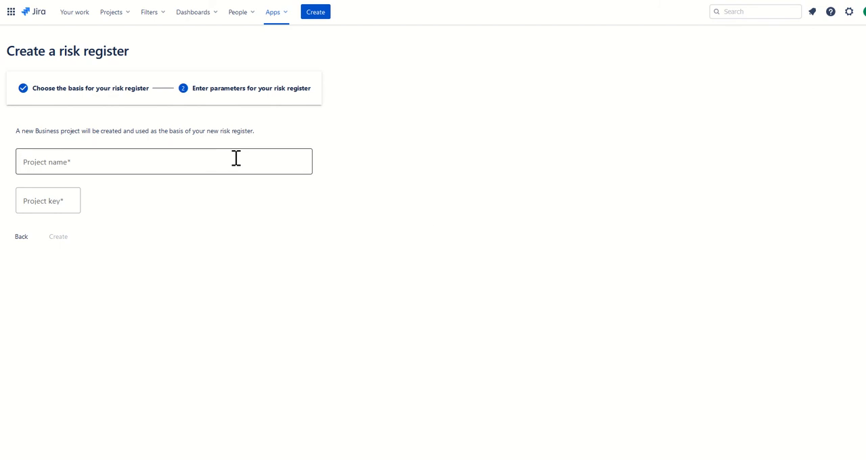
pyautogui.click(162, 161)
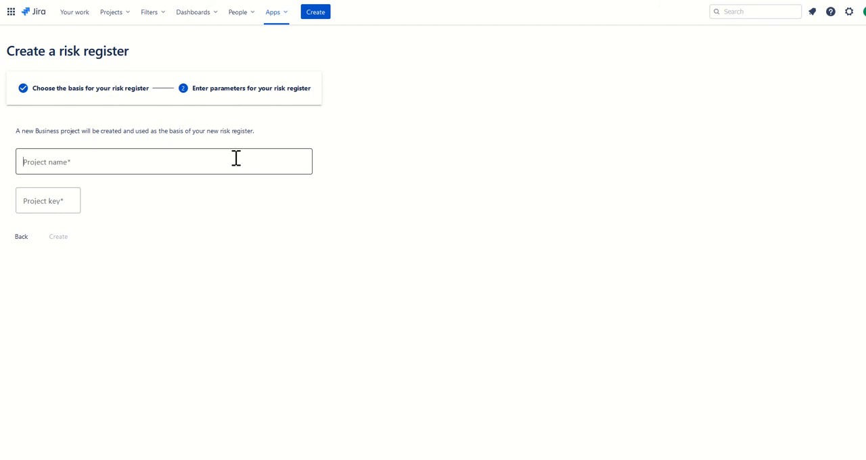
pyautogui.write('Test Project')
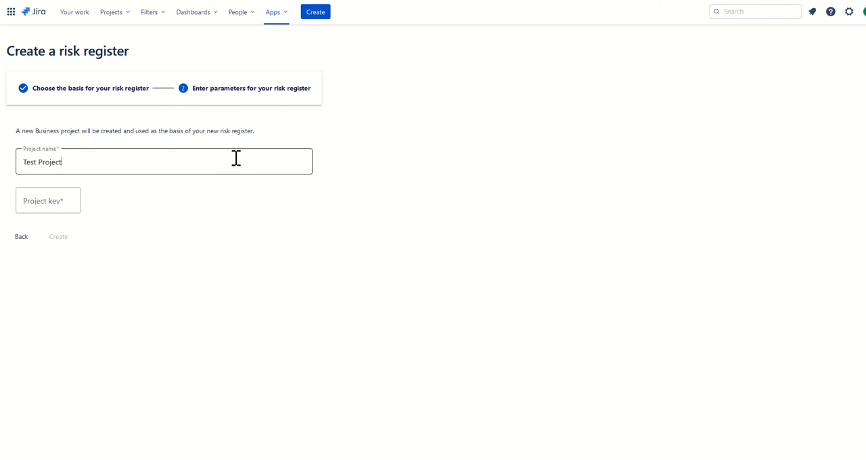
pyautogui.write('T')
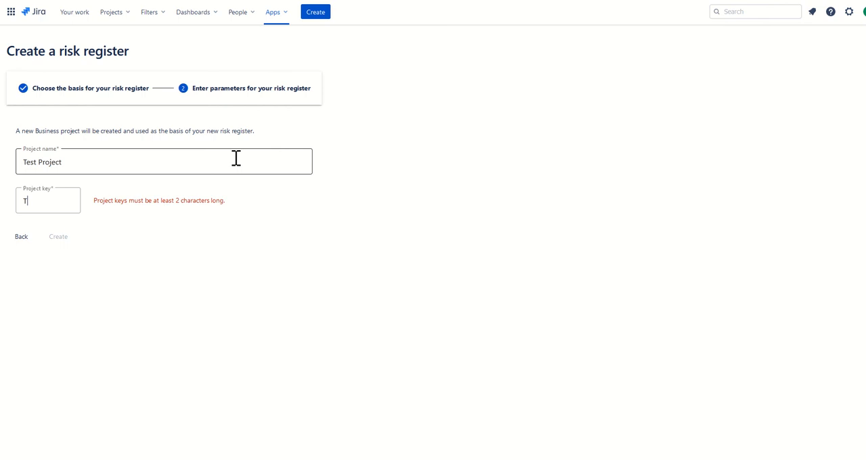
pyautogui.write('P')
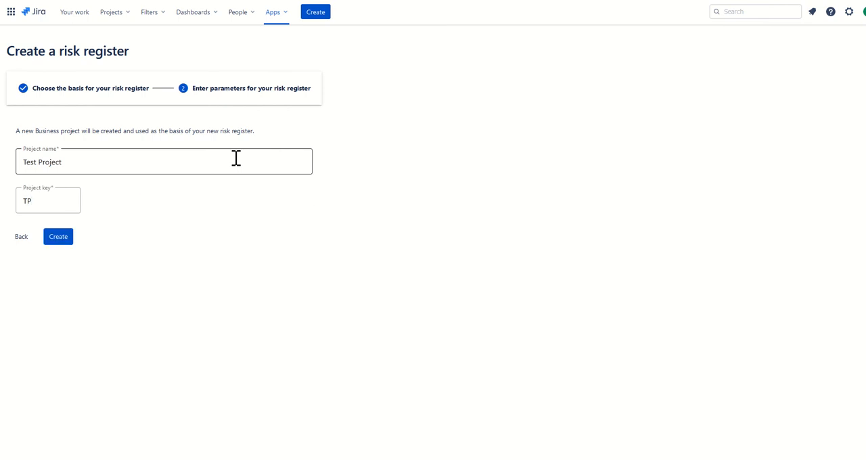
pyautogui.click(58, 236)
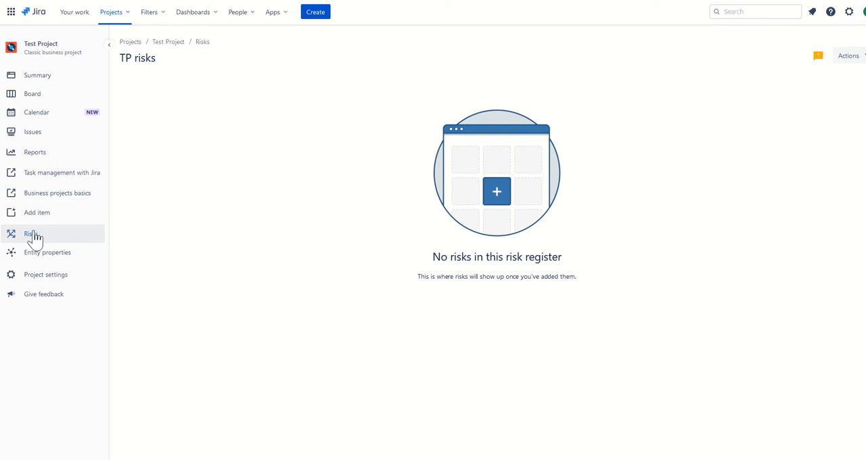
pyautogui.moveTo(507, 73)
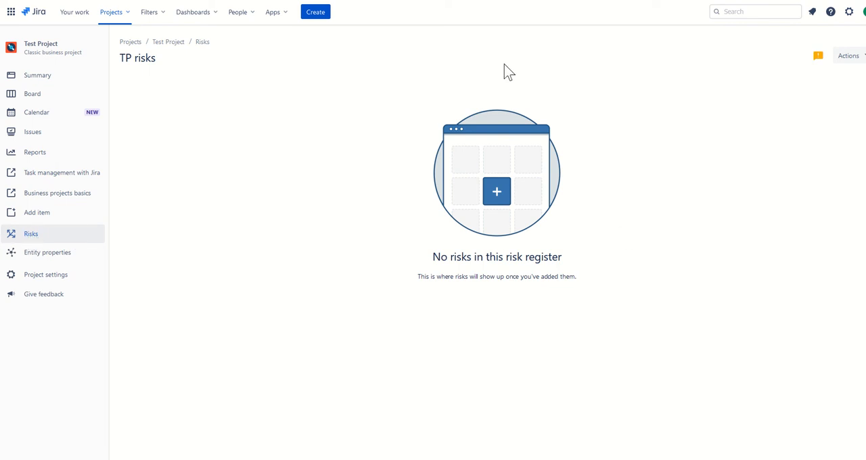
pyautogui.moveTo(480, 171)
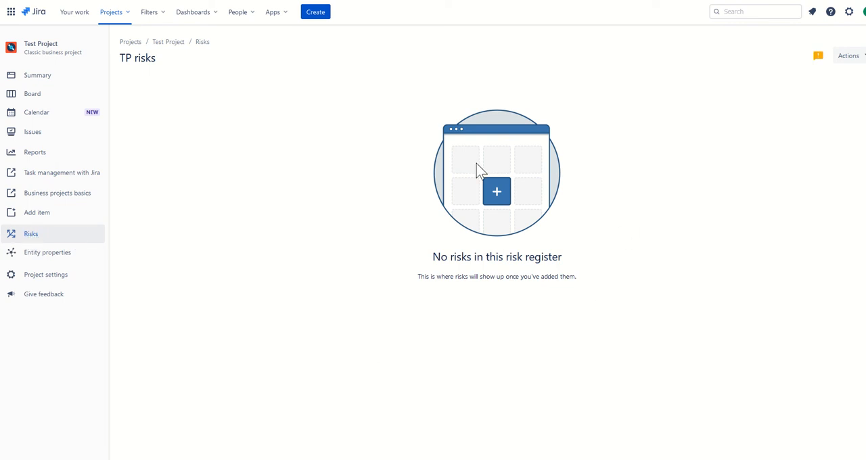
pyautogui.moveTo(469, 168)
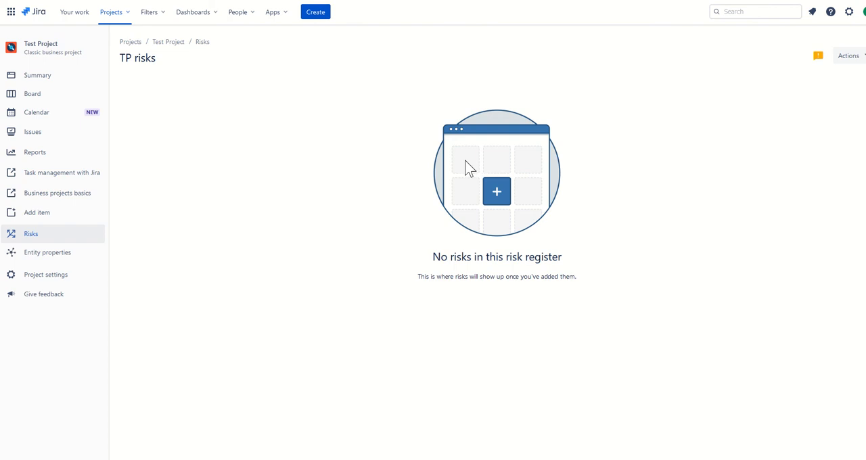
pyautogui.moveTo(677, 222)
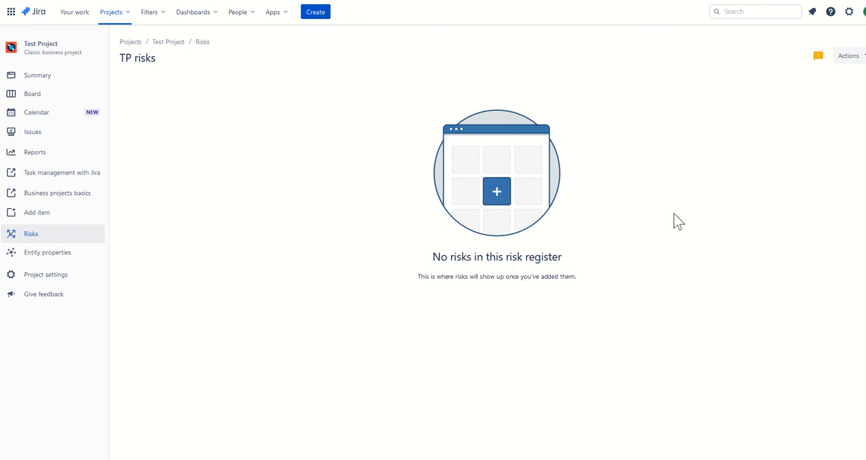
pyautogui.moveTo(678, 216)
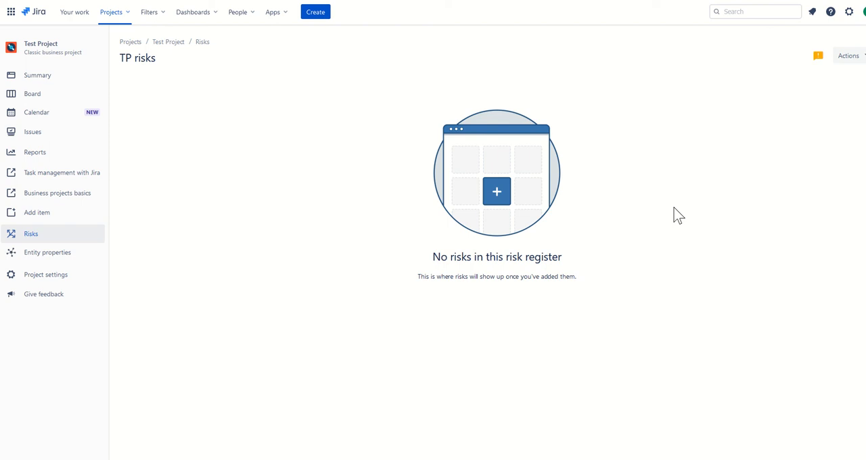
pyautogui.moveTo(273, 12)
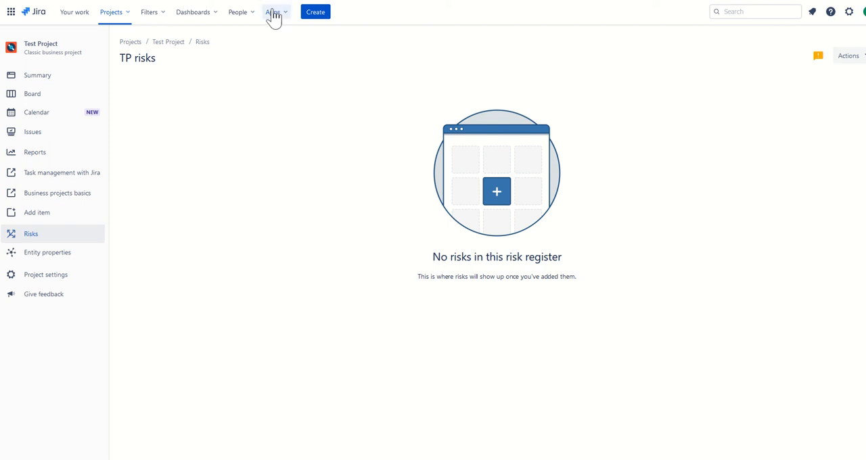
# Step: Begin a register based on an existing project and name it 'New Risk Register'
pyautogui.click(273, 10)
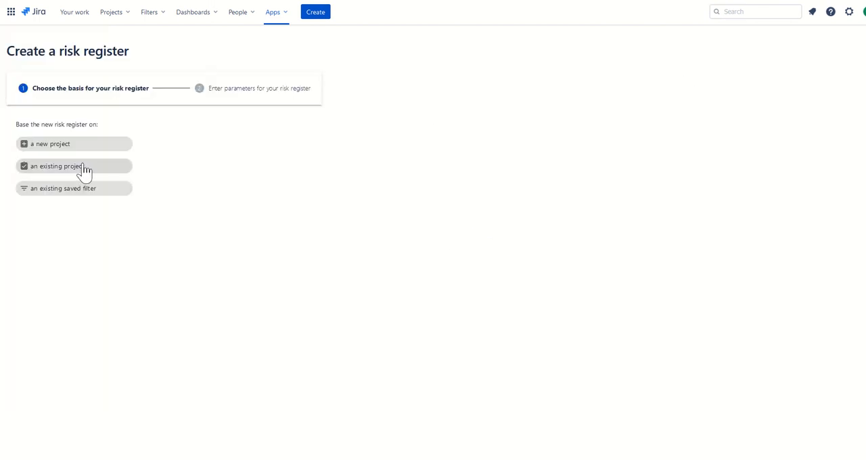
pyautogui.click(73, 165)
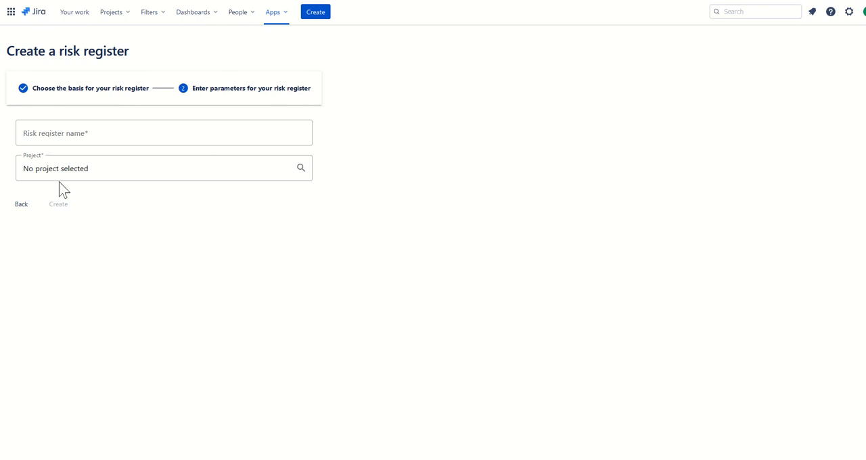
pyautogui.click(162, 132)
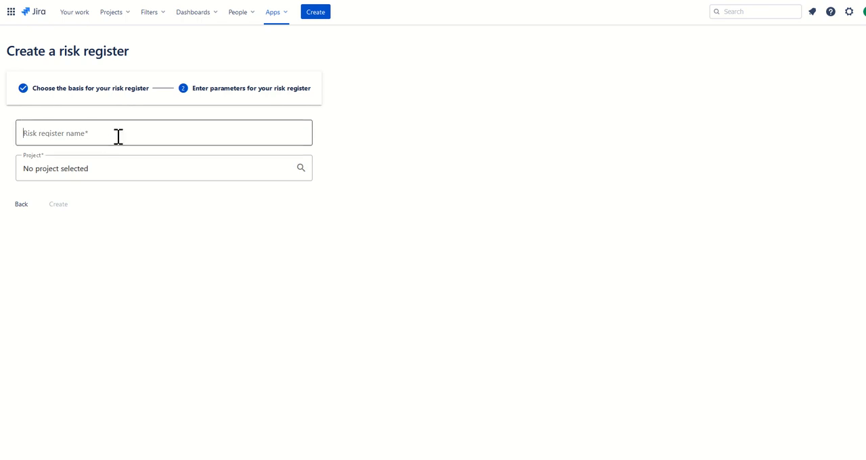
pyautogui.write('New Risk Regist')
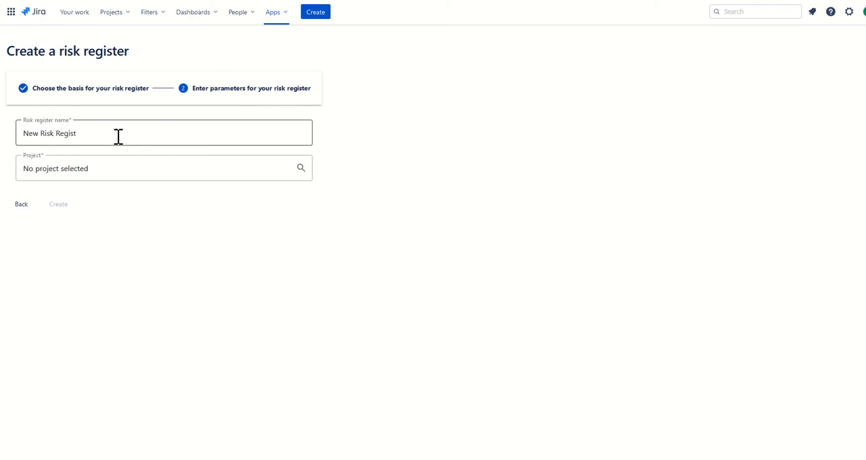
# Step: Choose Moonshot as the source project for the new register
pyautogui.click(162, 168)
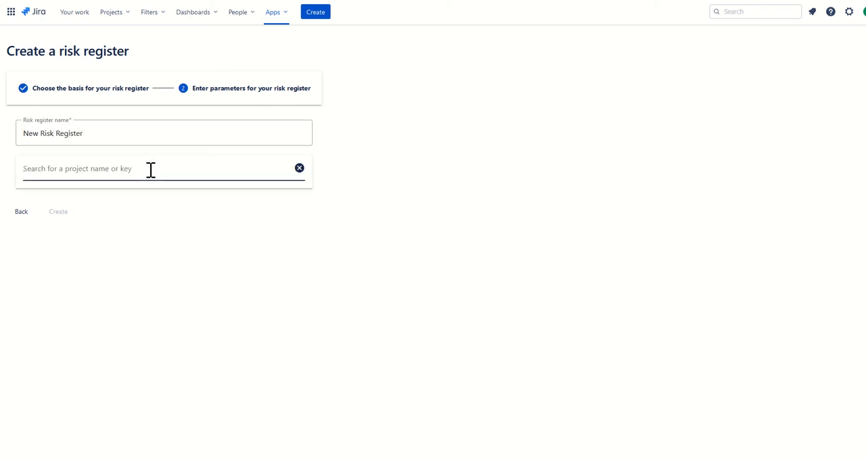
pyautogui.write('moon')
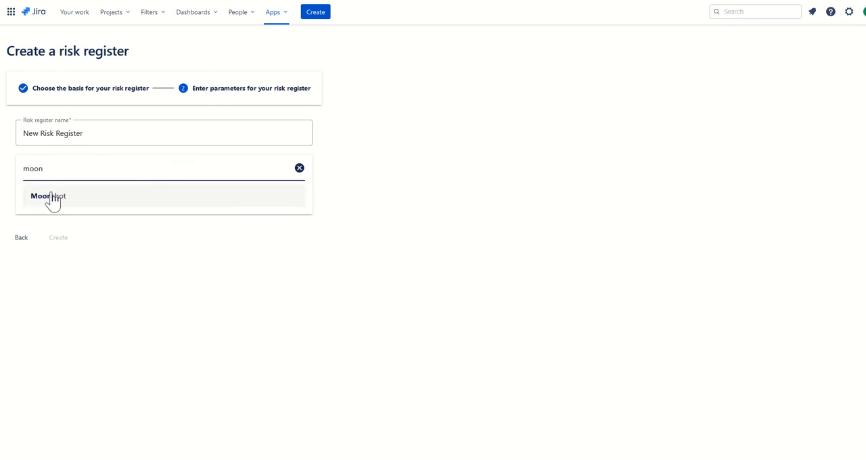
pyautogui.click(47, 197)
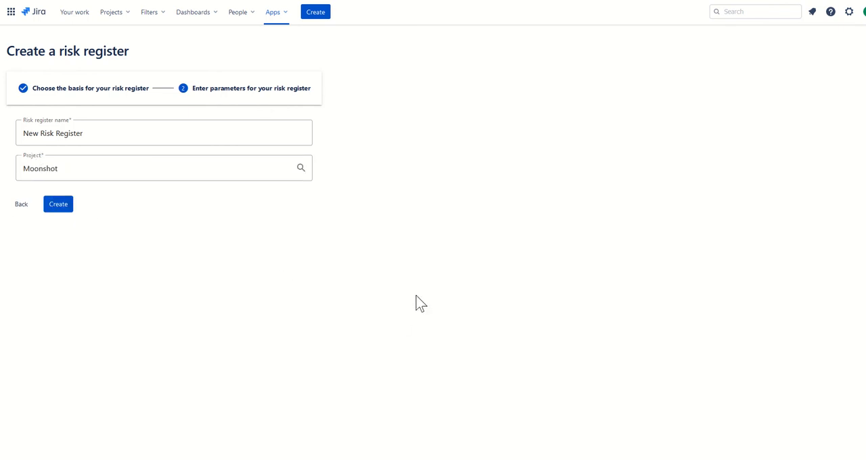
# Step: Create the New Risk Register, view its risk matrix, then return to the risk list
pyautogui.click(58, 203)
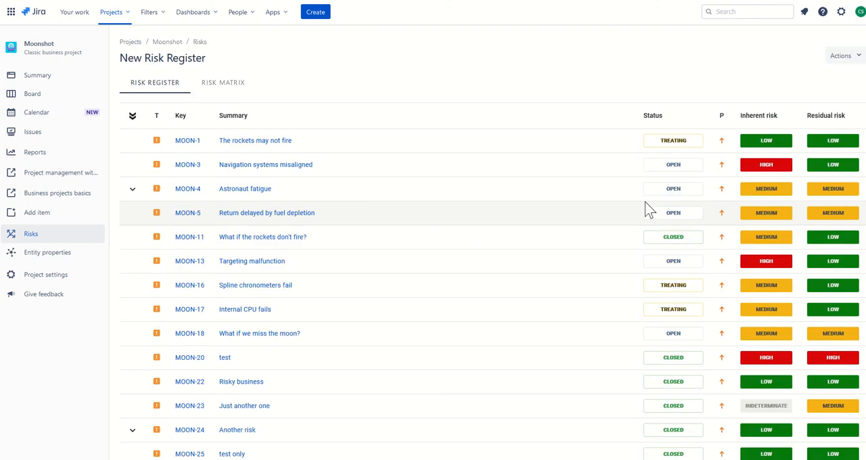
pyautogui.moveTo(219, 237)
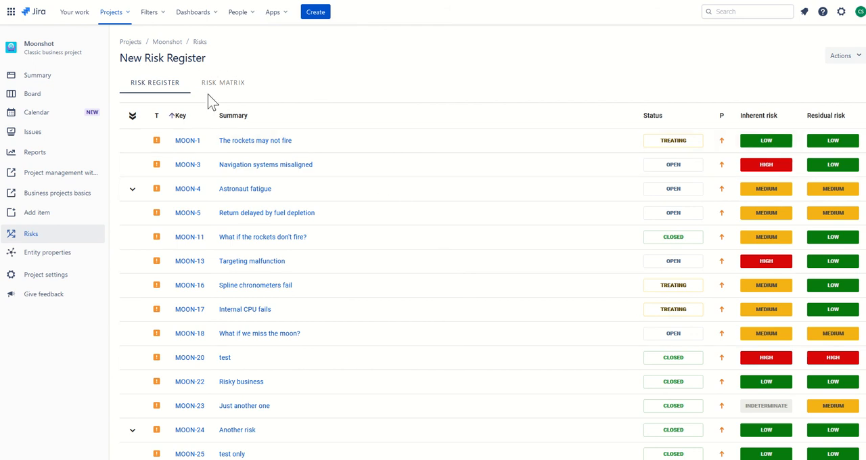
pyautogui.click(222, 83)
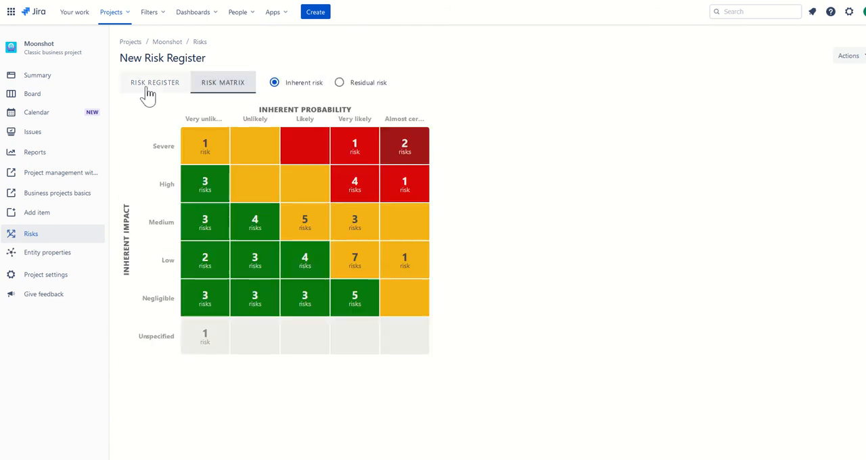
pyautogui.click(154, 81)
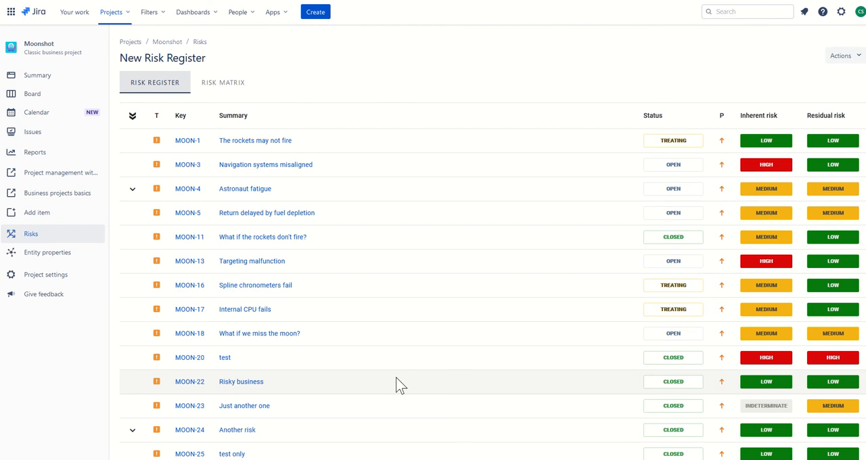
pyautogui.moveTo(331, 134)
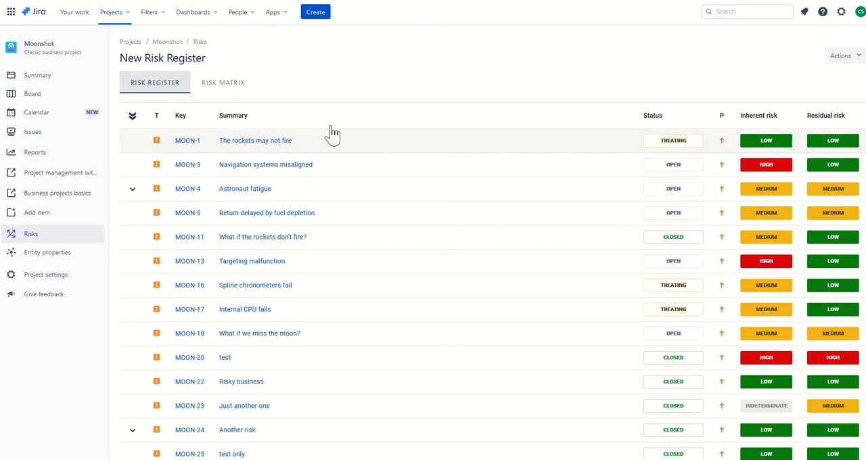
pyautogui.moveTo(444, 249)
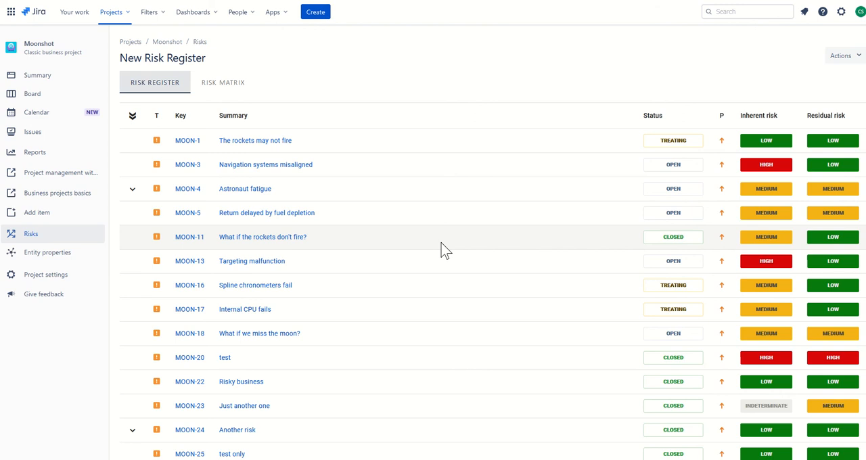
pyautogui.moveTo(291, 51)
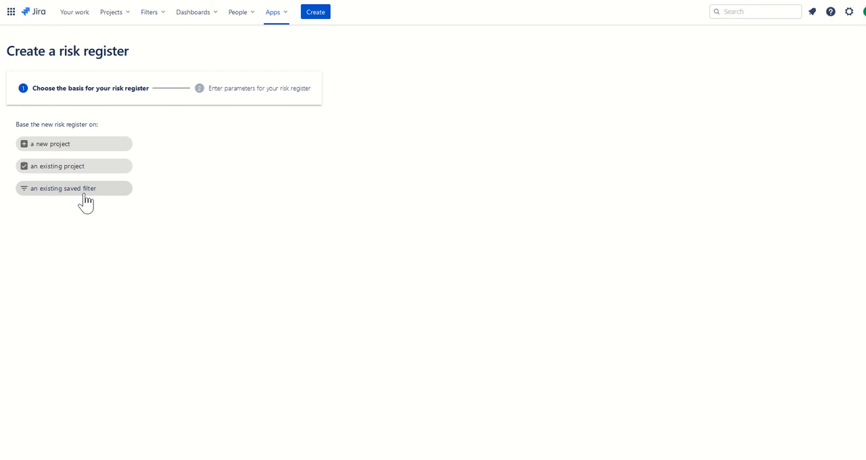
# Step: Base the new register on the saved filter 'Filter All Items'
pyautogui.click(73, 188)
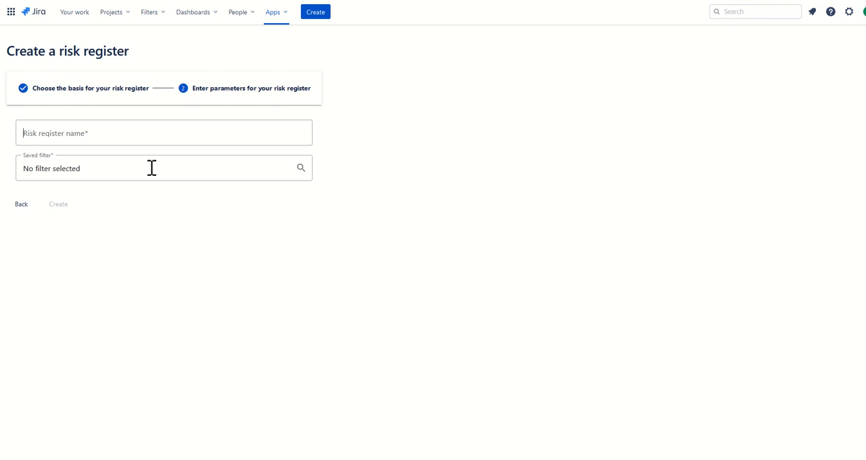
pyautogui.click(163, 168)
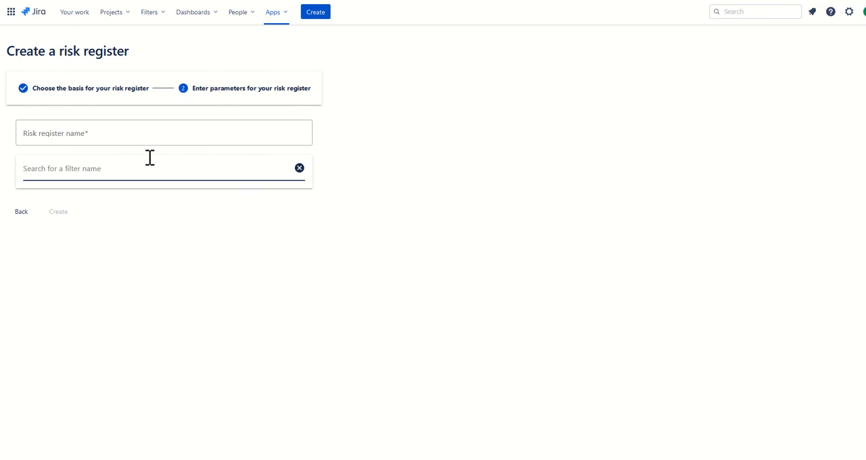
pyautogui.write('all')
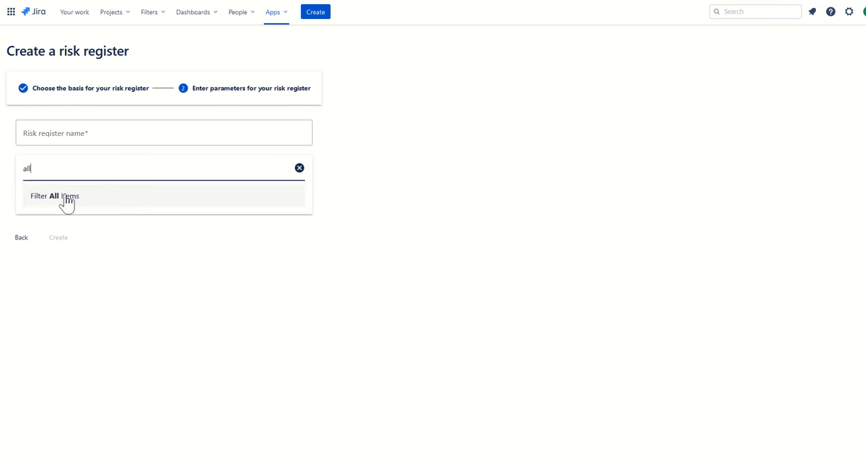
pyautogui.click(55, 195)
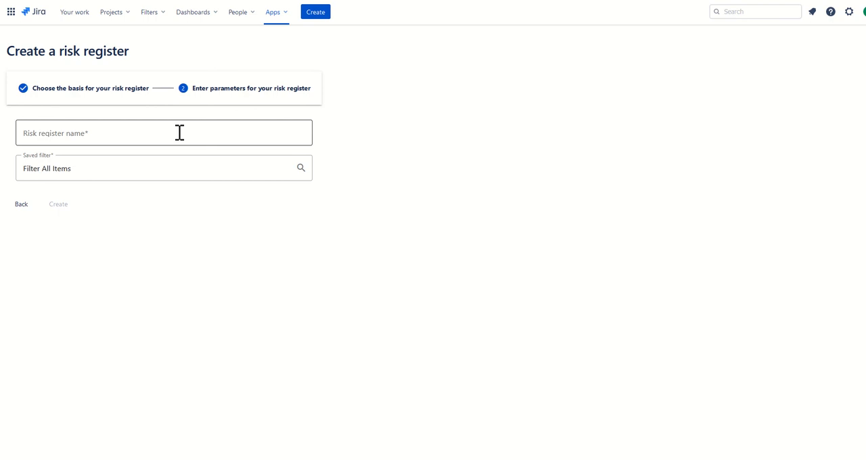
# Step: Name the register 'All Risks in Jira' and create it
pyautogui.write('All')
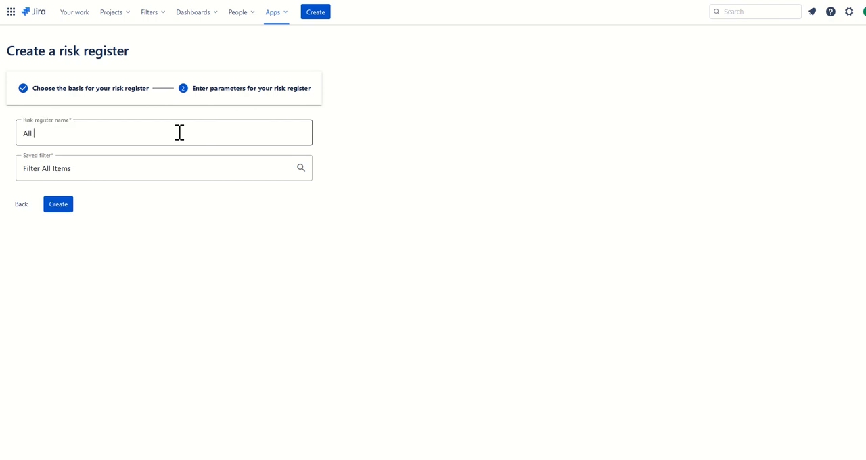
pyautogui.write('Risks in Jira')
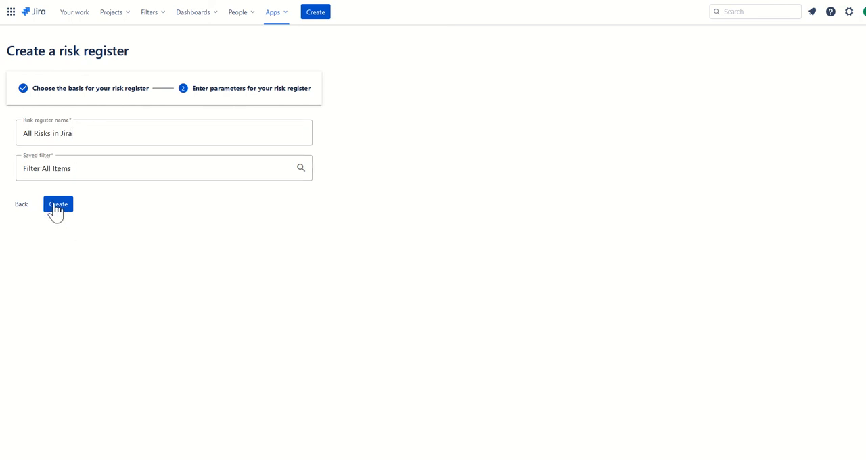
pyautogui.click(57, 204)
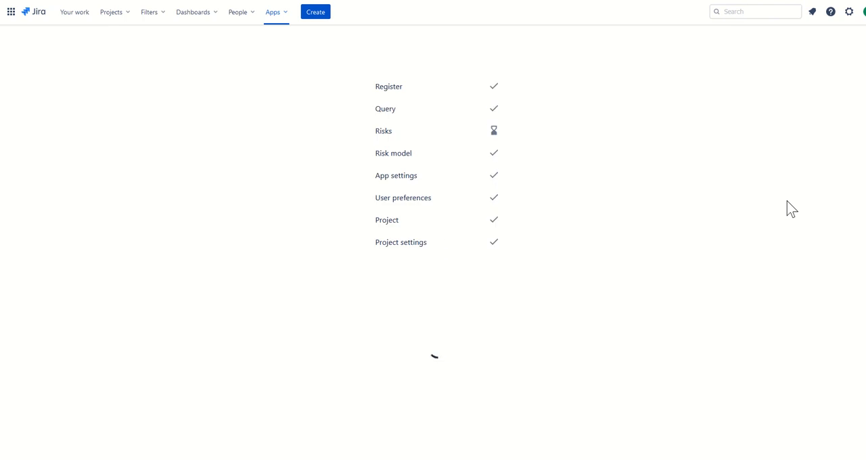
# Step: Look over the loaded risk list and show the register's inherent-risk matrix
pyautogui.click(384, 130)
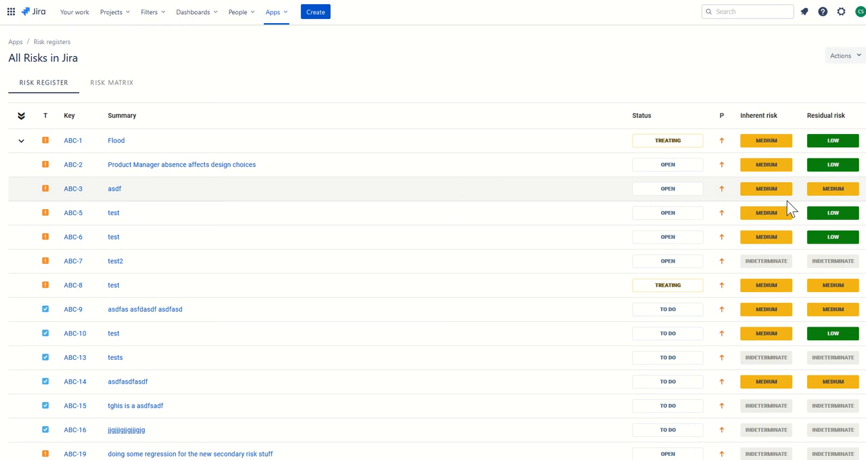
pyautogui.moveTo(365, 84)
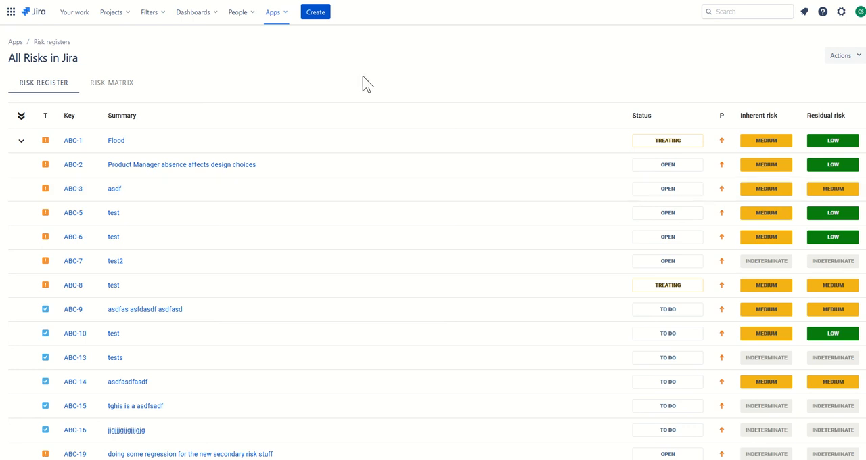
pyautogui.moveTo(19, 59)
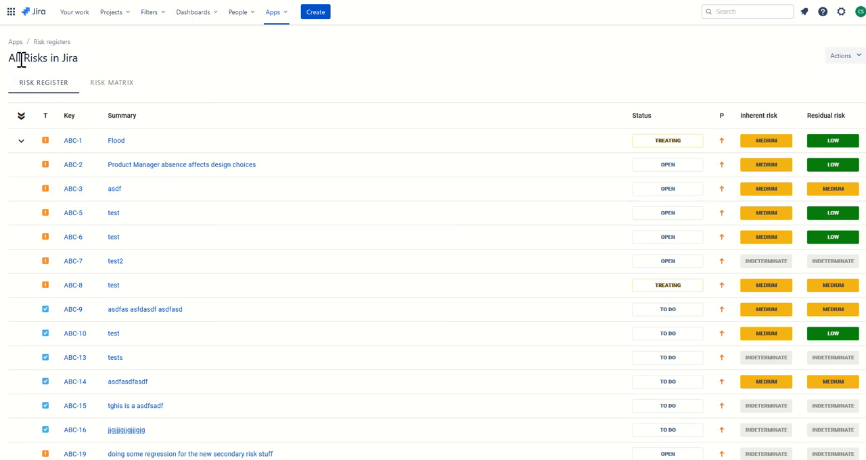
pyautogui.moveTo(299, 84)
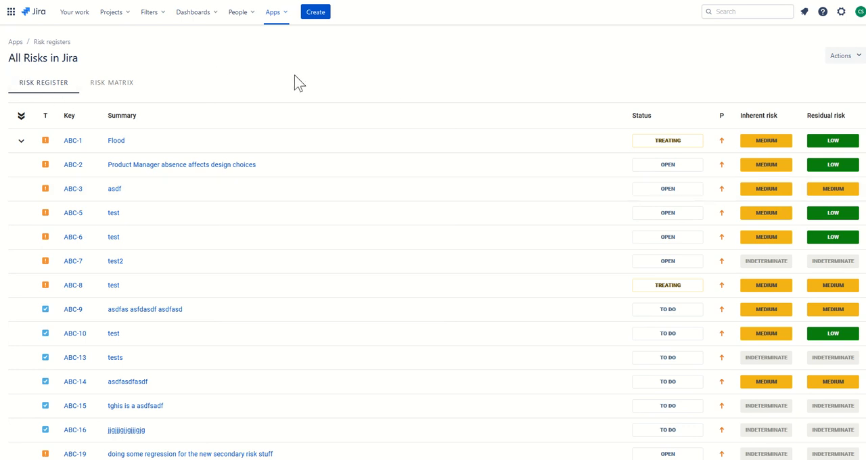
pyautogui.scroll(-3)
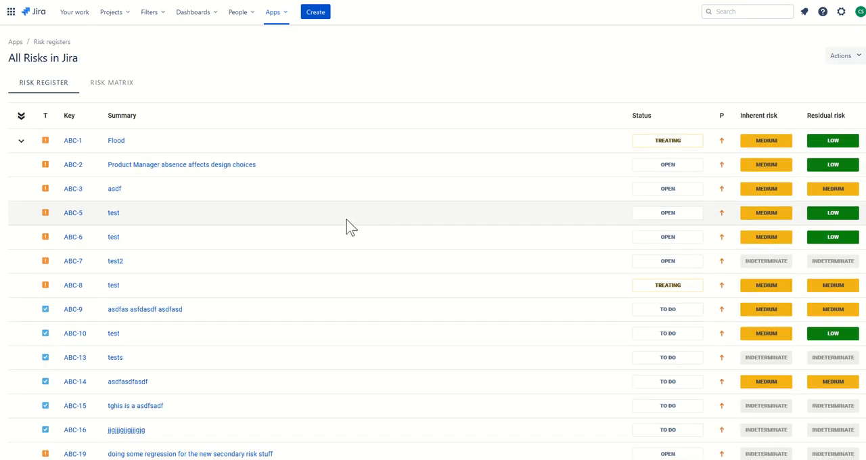
pyautogui.click(111, 83)
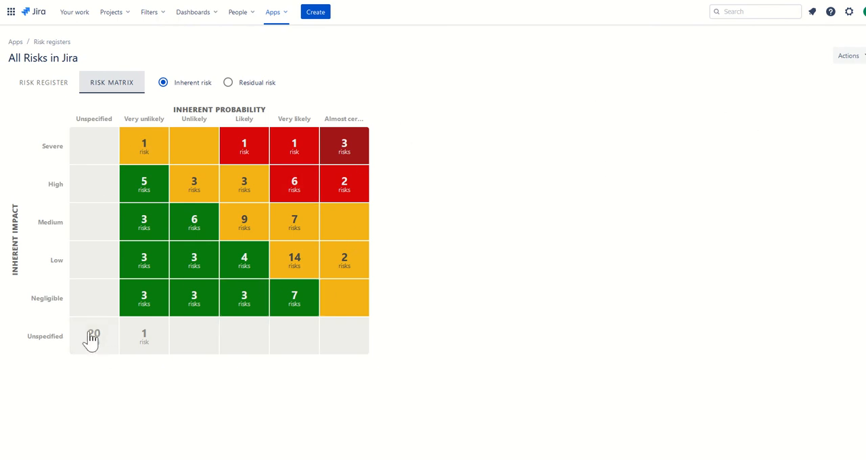
pyautogui.moveTo(93, 338)
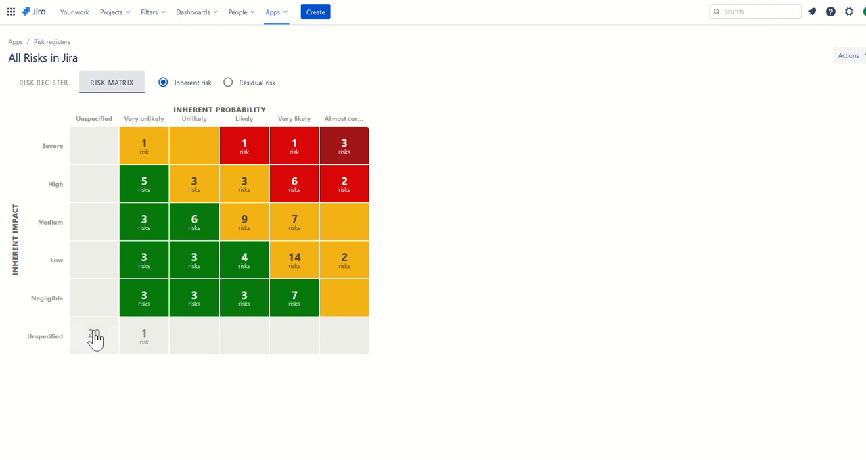
pyautogui.moveTo(61, 339)
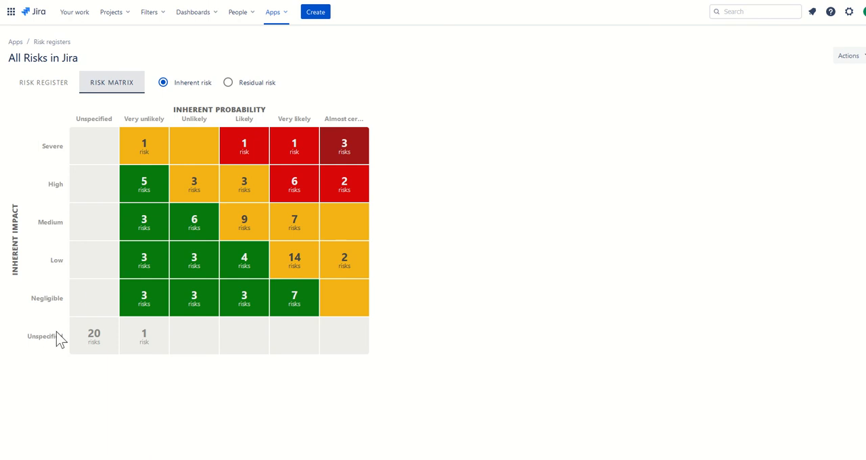